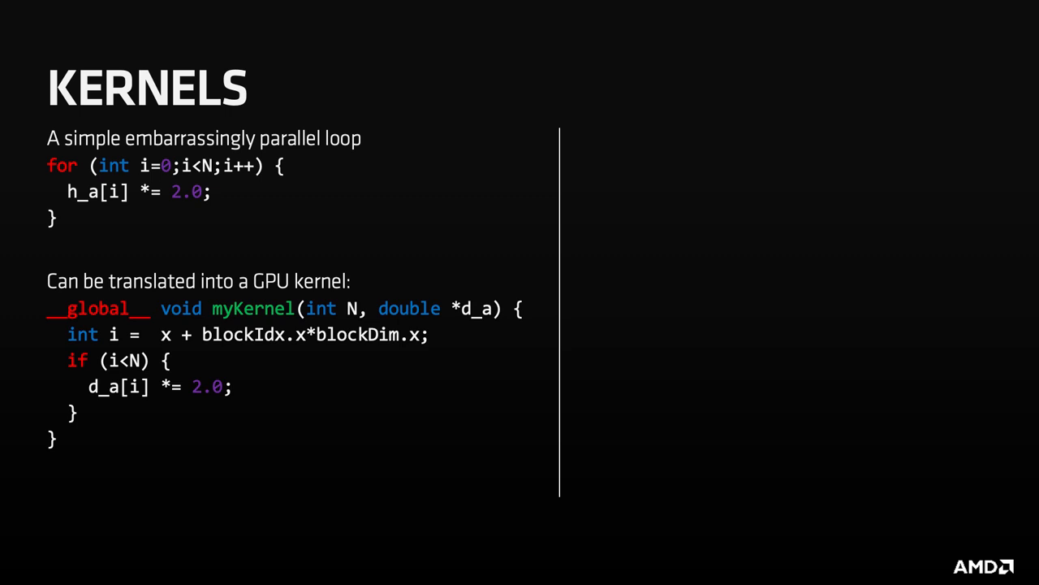
key("Right")
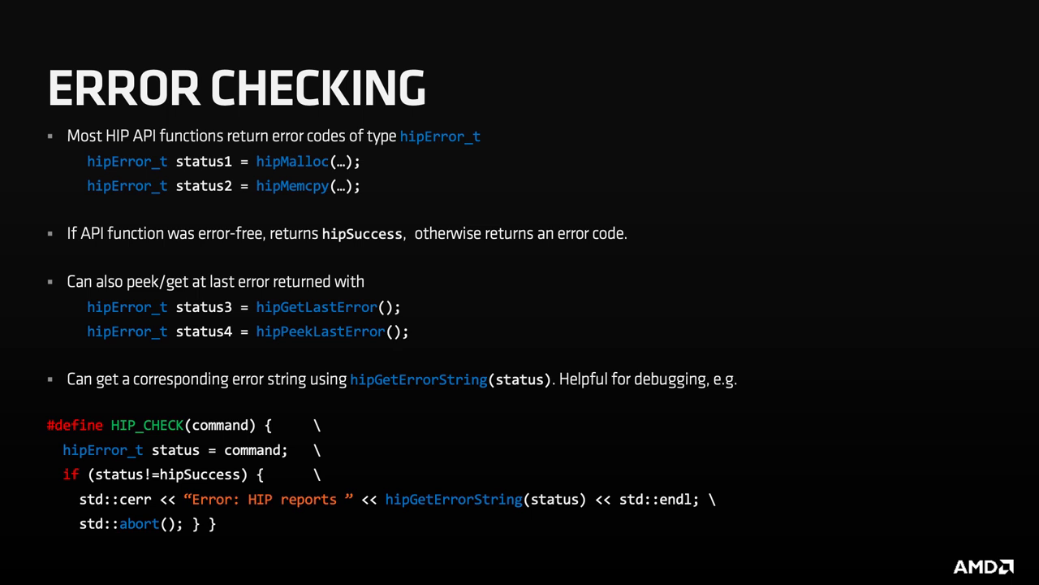
key("Right")
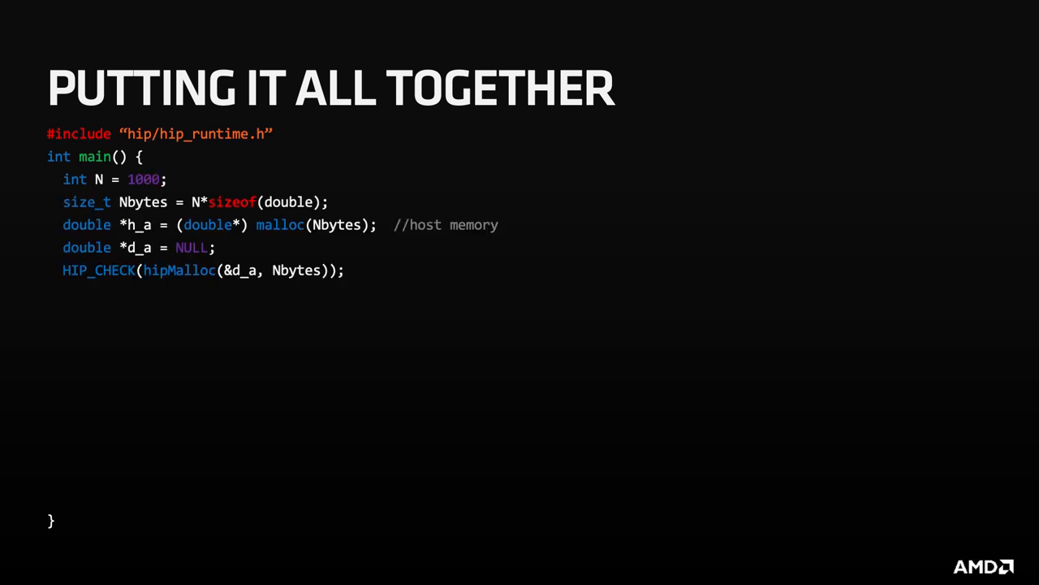